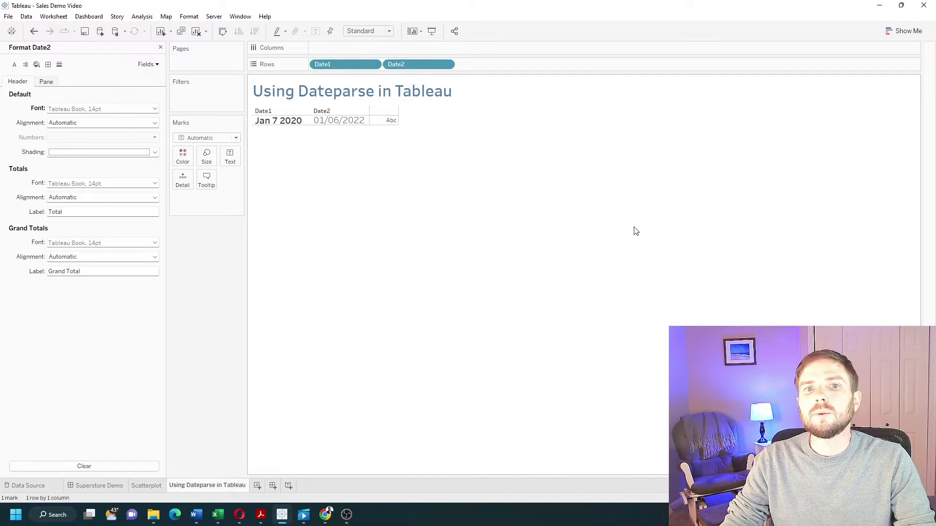
{"action": "mouse_move", "coordinate": [603, 234]}
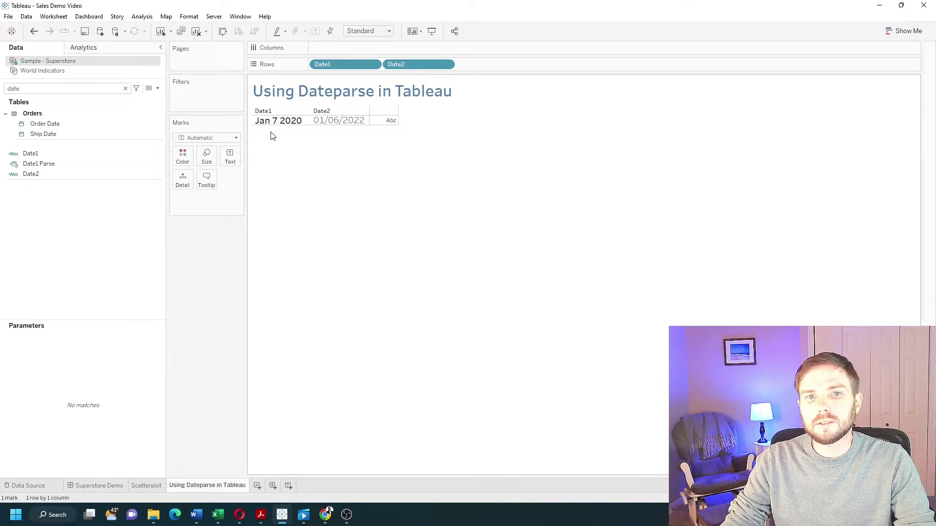
Select the Date1 and Date2 string fields in the Data pane
{"action": "left_click", "coordinate": [30, 153]}
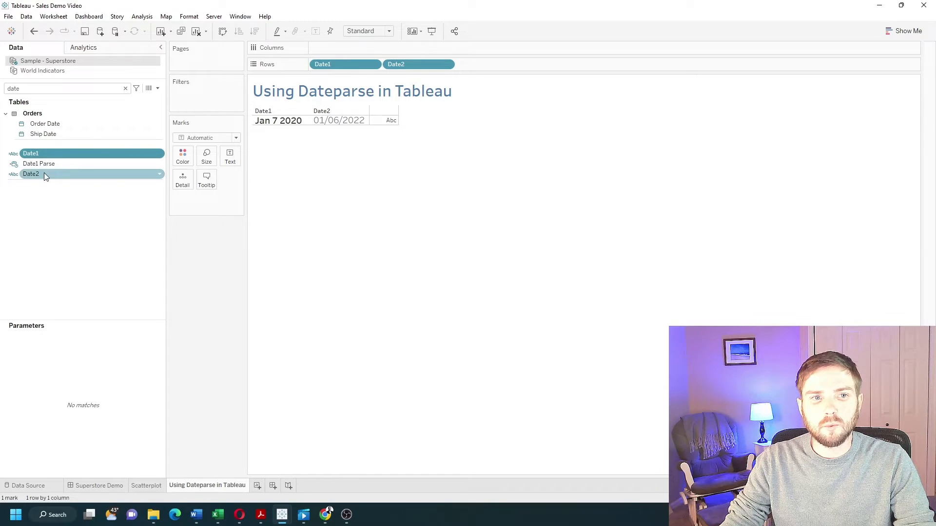
{"action": "left_click", "coordinate": [45, 173]}
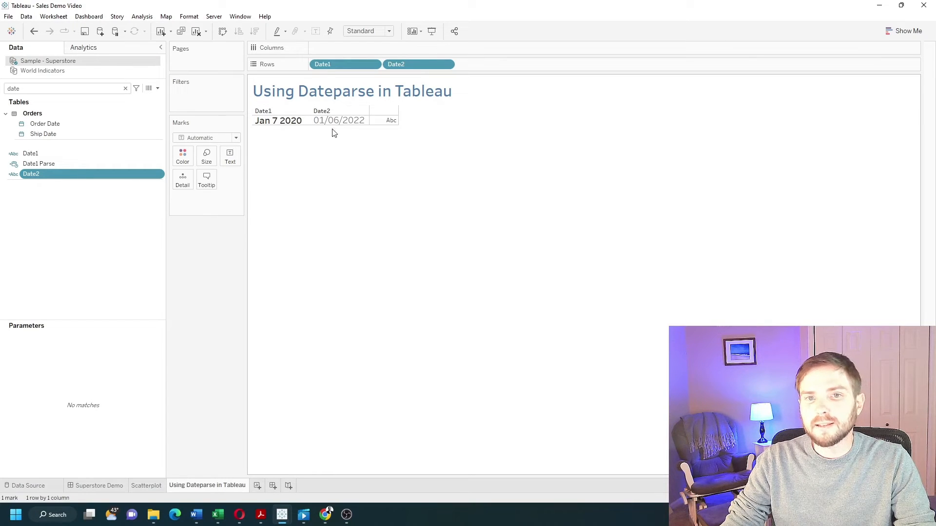
{"action": "mouse_move", "coordinate": [343, 137]}
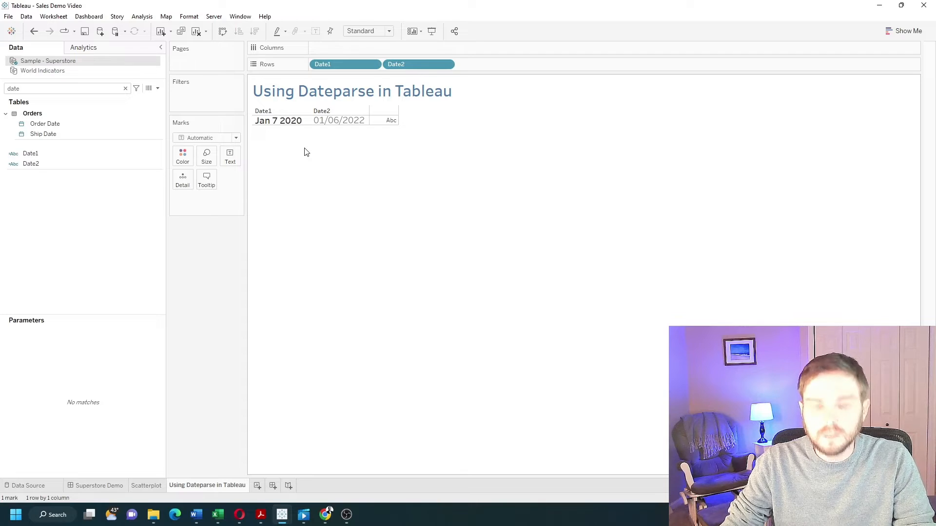
{"action": "mouse_move", "coordinate": [158, 87]}
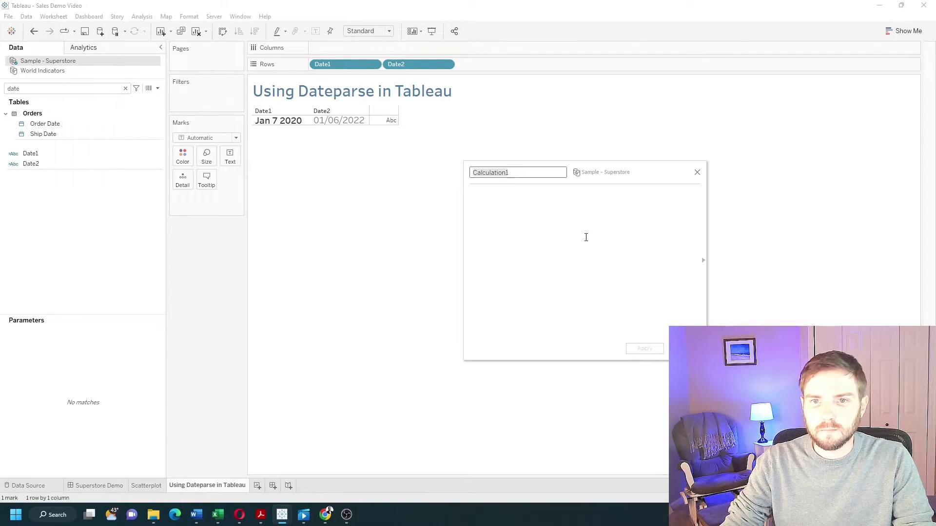
Name the calculation Date1 Mod and enter a DATEPARSE formula with format 'MM ... yyyy' on [Date1]
{"action": "type", "text": "Date1"}
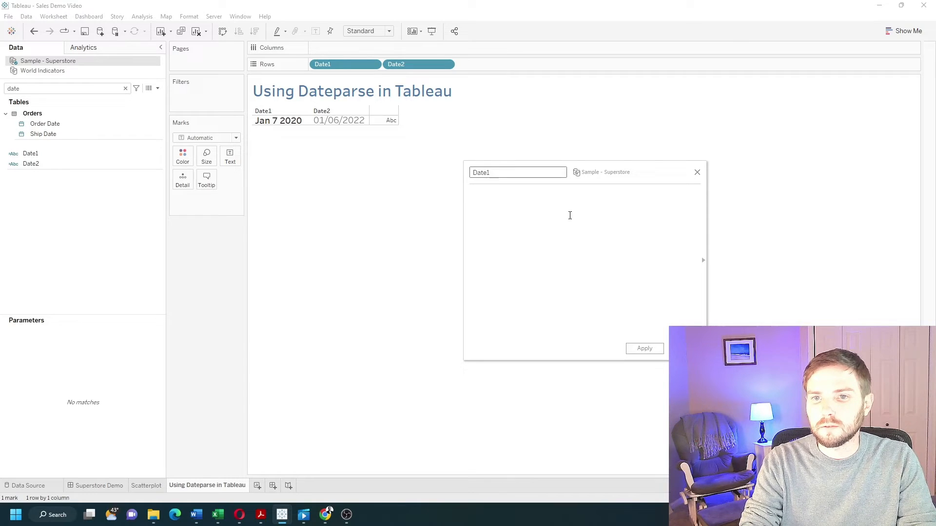
{"action": "type", "text": "Mod"}
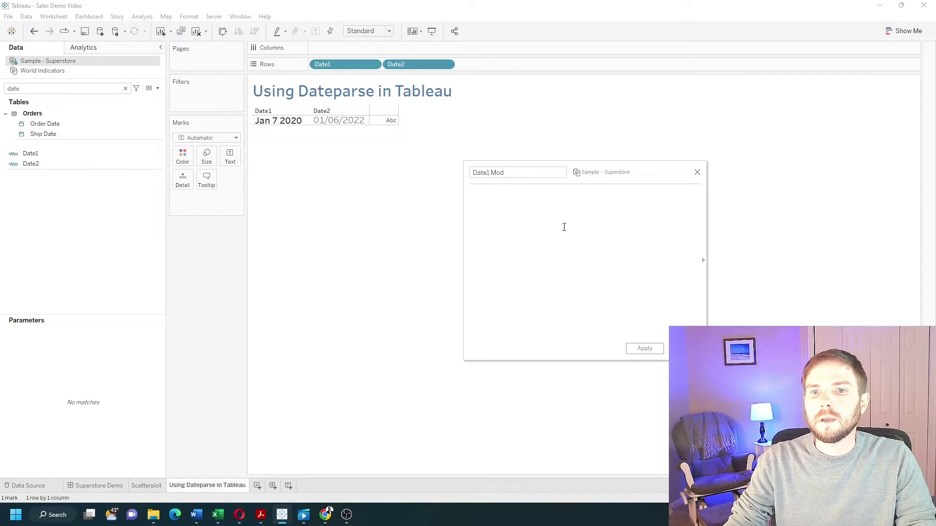
{"action": "type", "text": "DATEPARSE("}
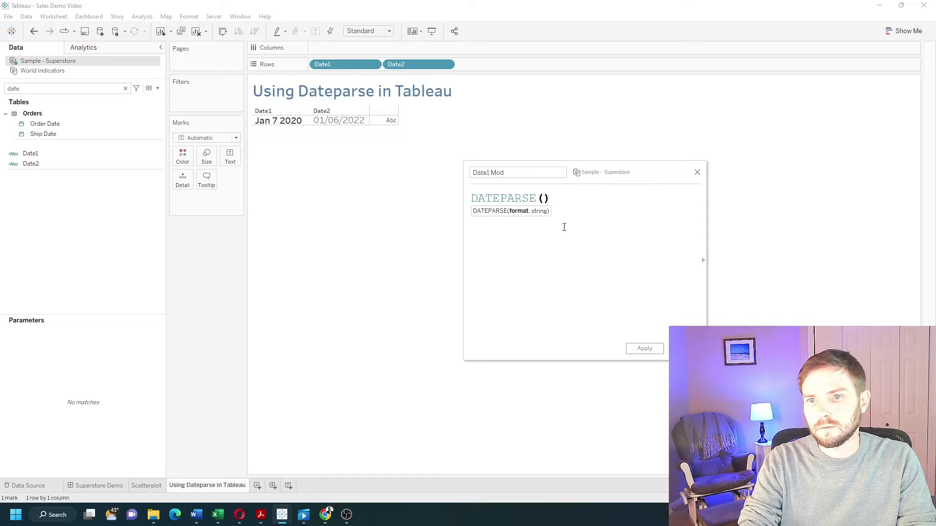
{"action": "type", "text": "'"}
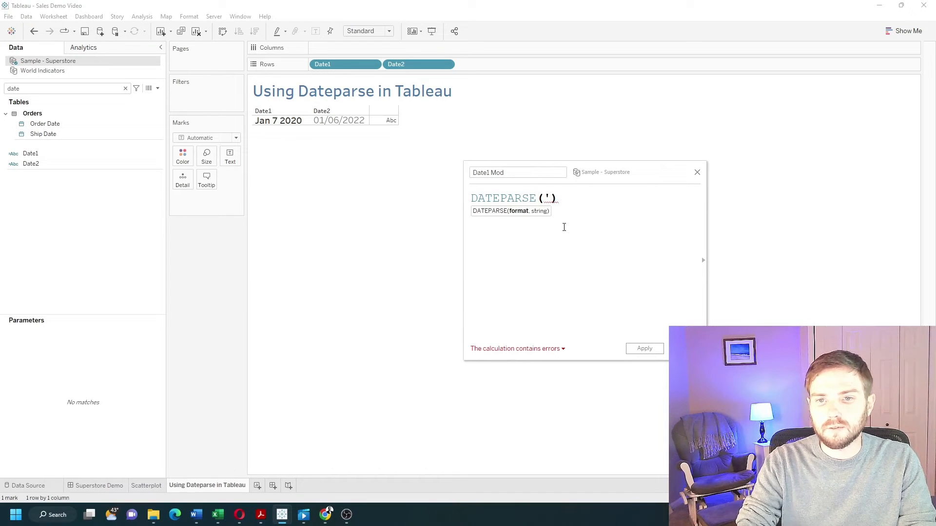
{"action": "type", "text": "MMM d"}
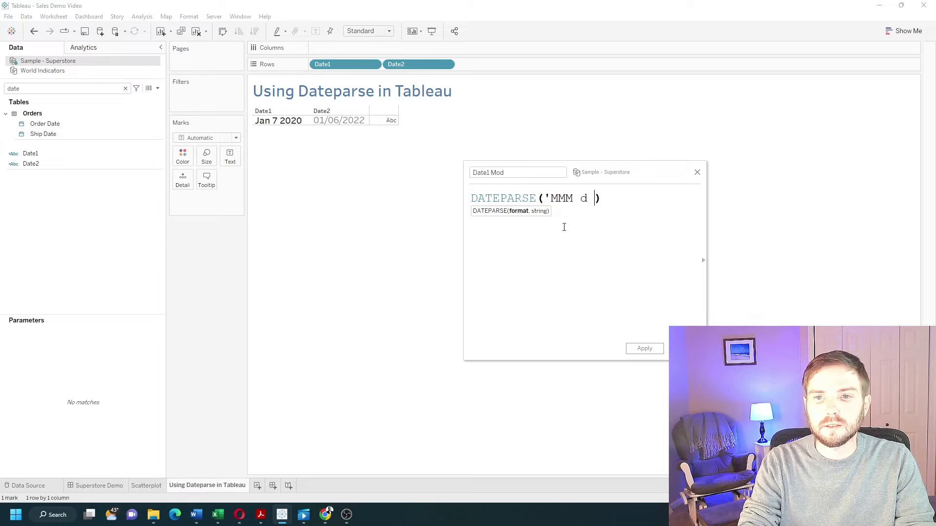
{"action": "type", "text": "yyyy"}
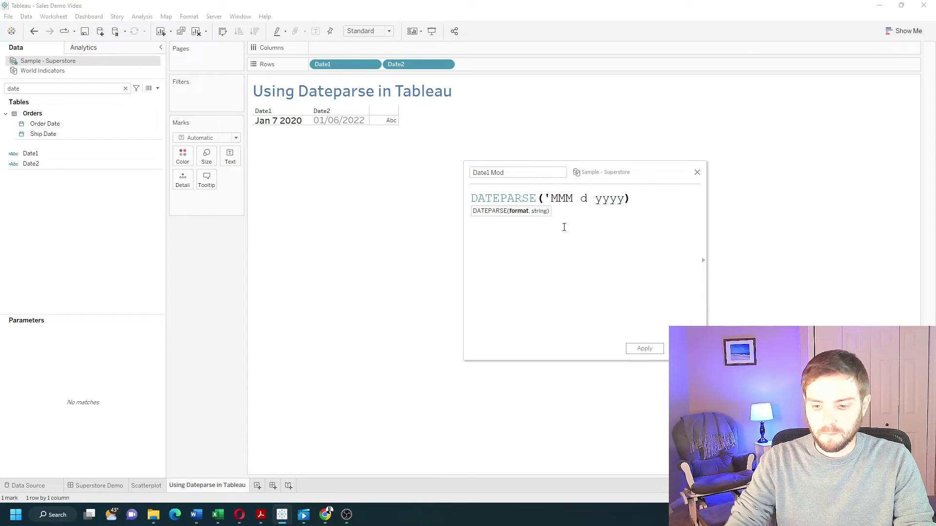
{"action": "type", "text": "'"}
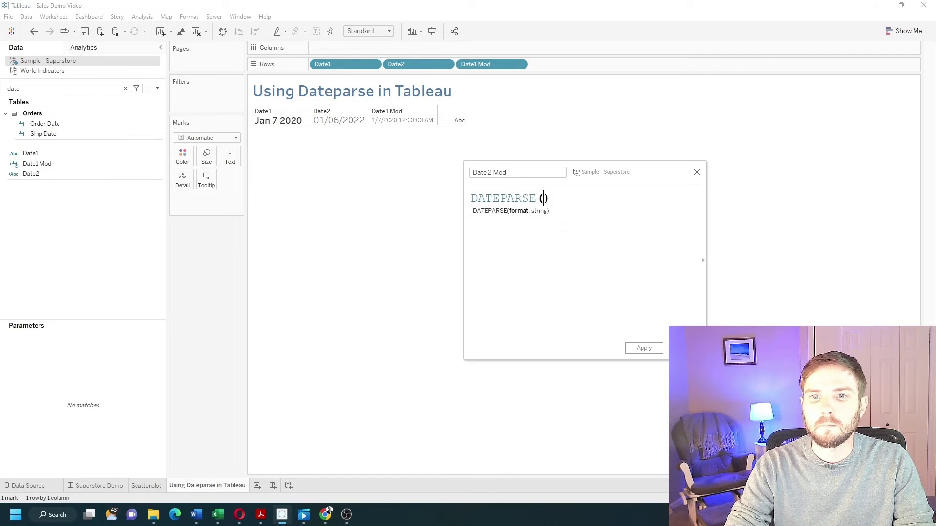
Enter the DATEPARSE format string 'mm/dd/yyyy' for the Date 2 Mod calculation
{"action": "type", "text": "'"}
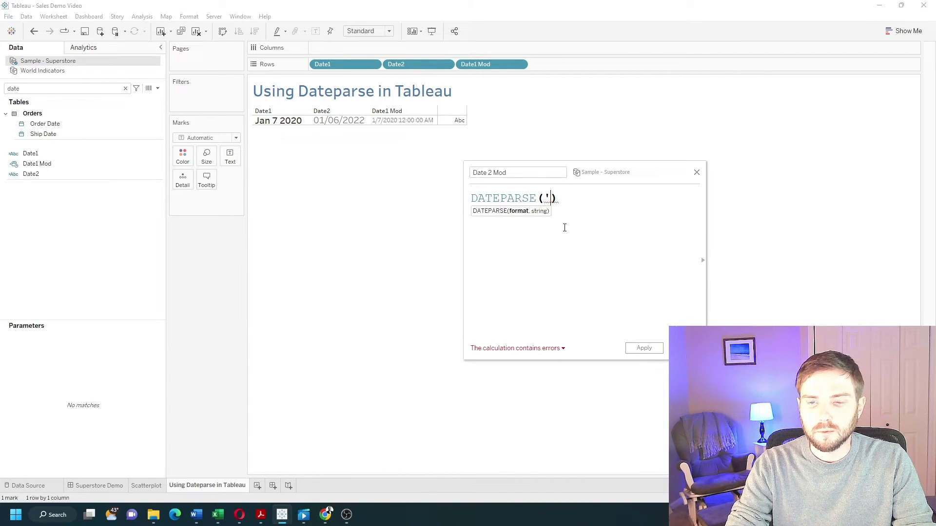
{"action": "type", "text": "mm"}
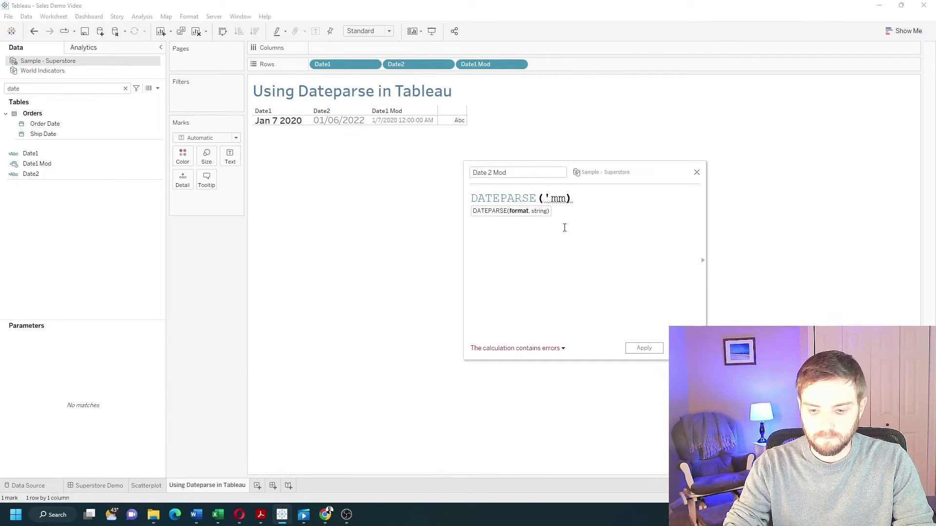
{"action": "type", "text": "dd/"}
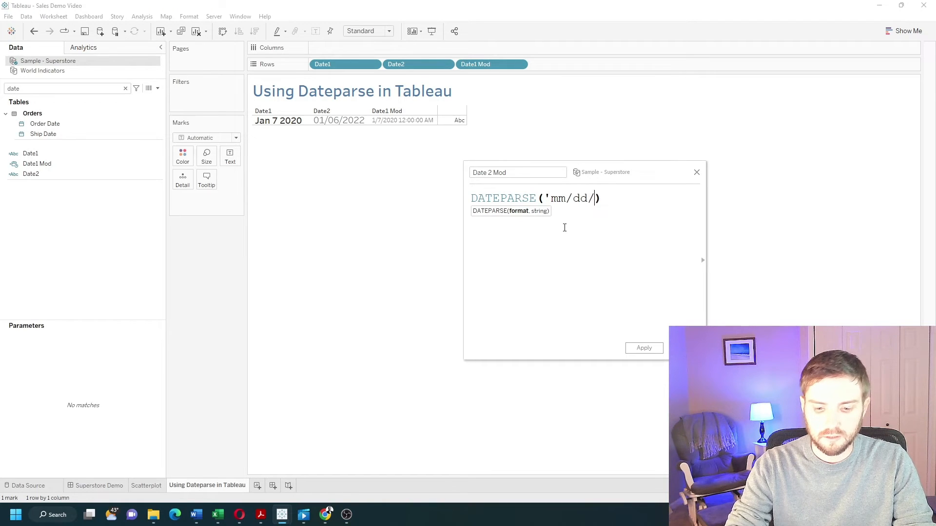
{"action": "type", "text": "yyyy'"}
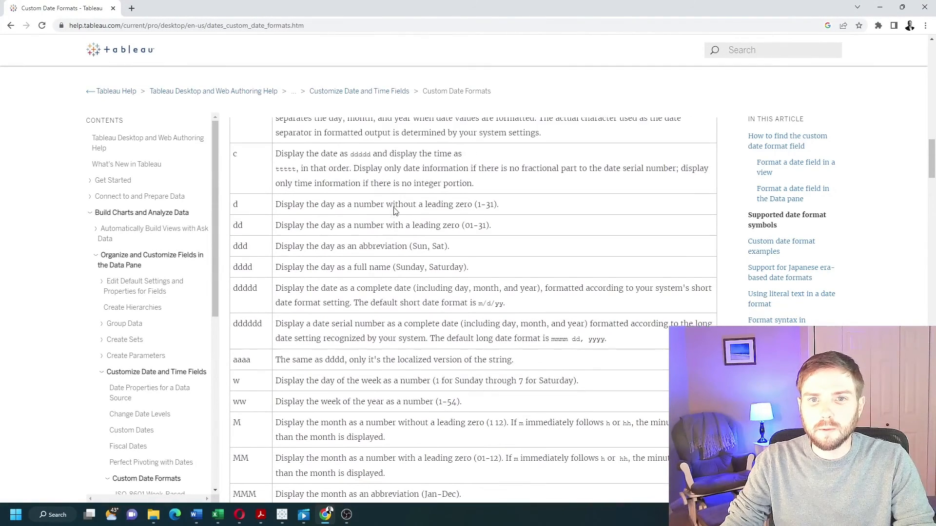
Scroll to the date symbol table and pick out the d day symbol
{"action": "scroll", "scroll_direction": "down", "scroll_amount": 3}
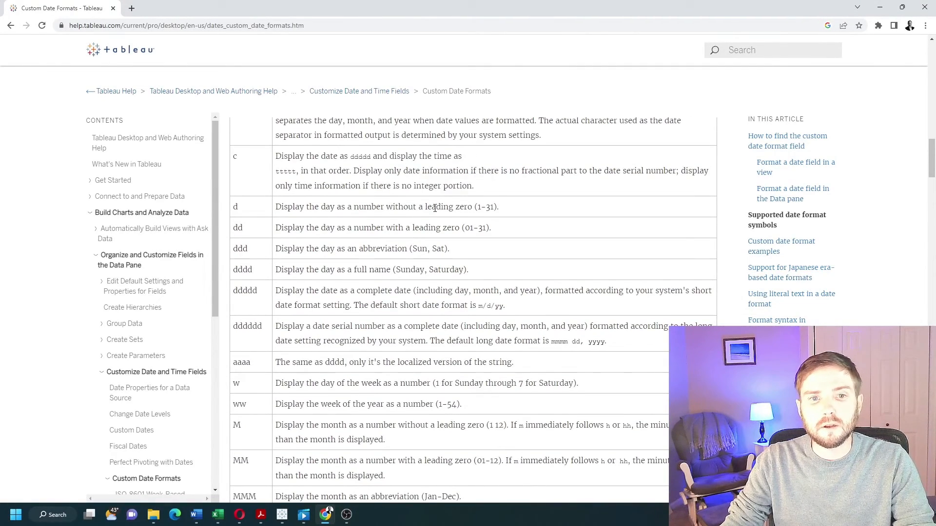
{"action": "double_click", "coordinate": [235, 207]}
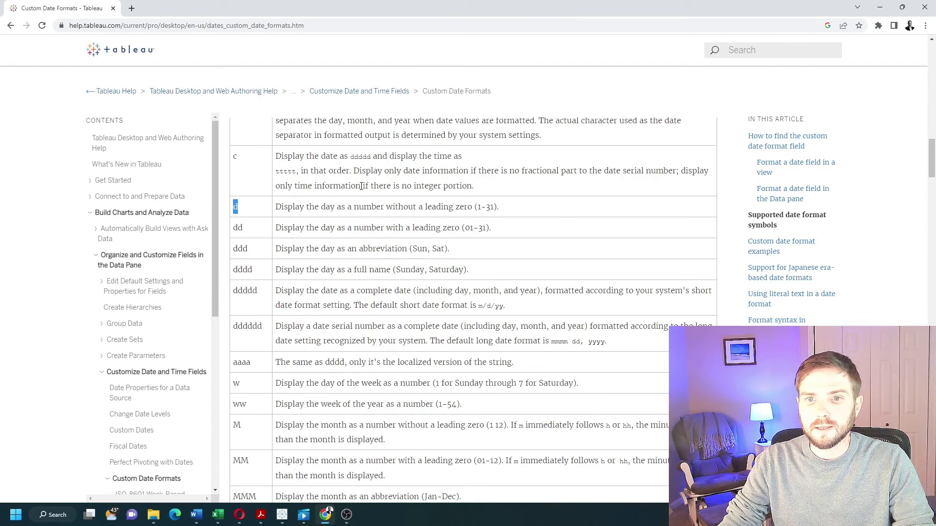
{"action": "mouse_move", "coordinate": [399, 436]}
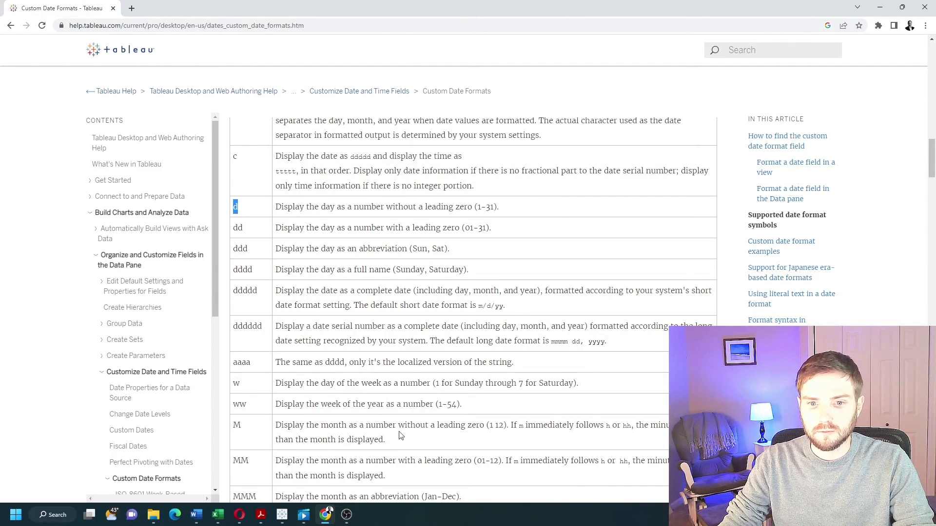